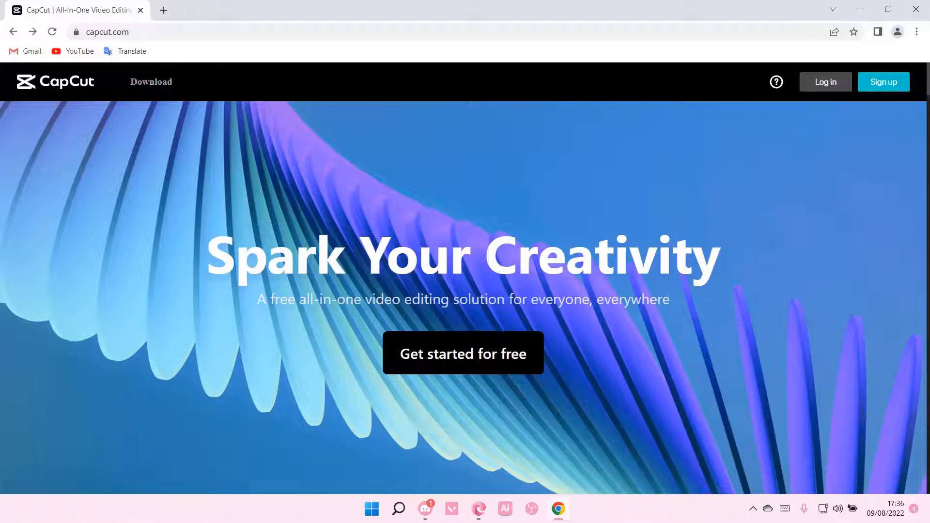
pyautogui.moveTo(836, 343)
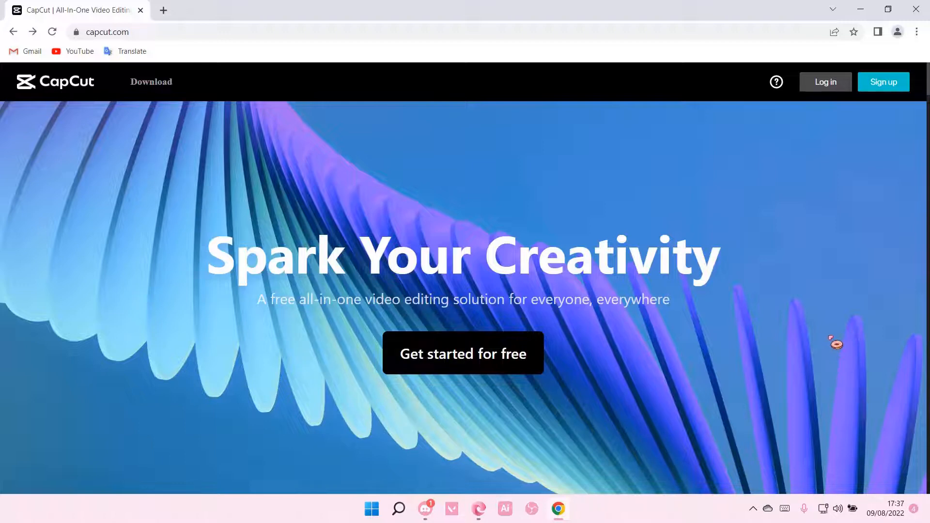
# Start creating a new CapCut account from the landing page header.
pyautogui.click(884, 81)
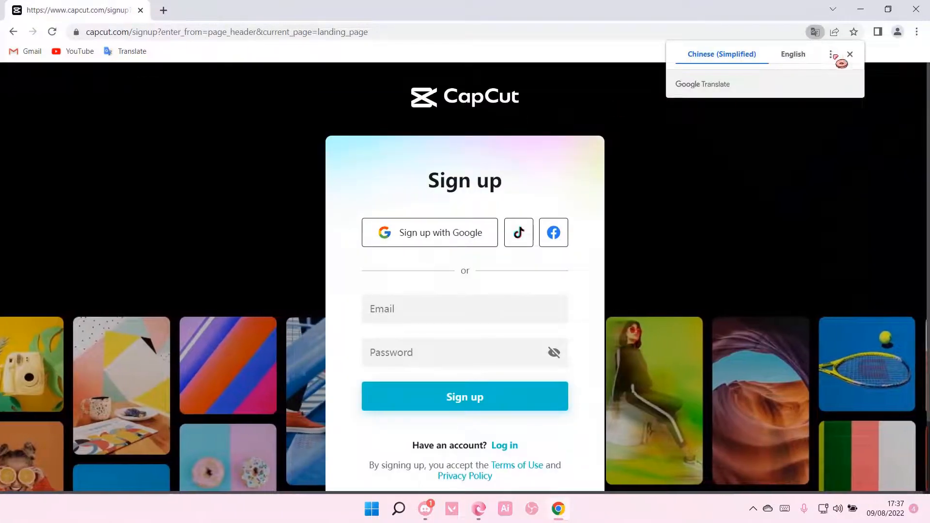
# Dismiss the translation offer and choose TikTok as the sign-up method.
pyautogui.click(850, 54)
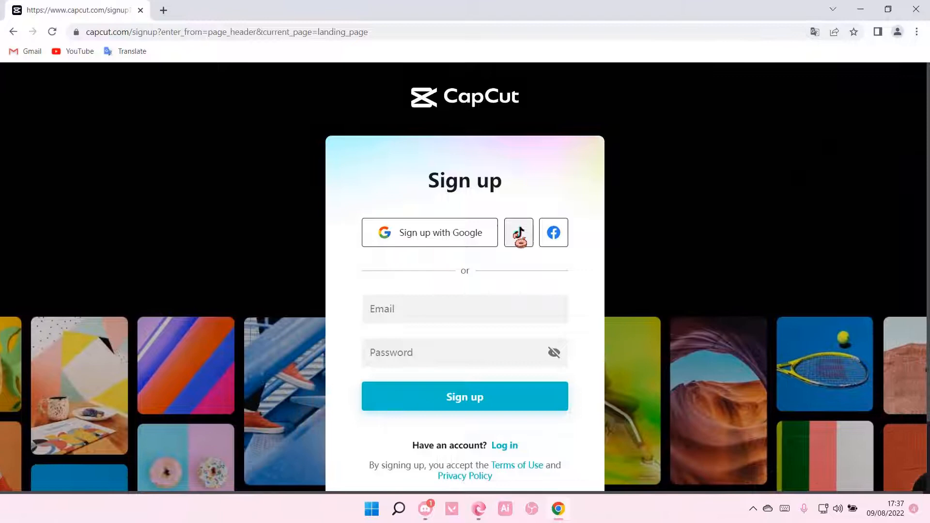
pyautogui.click(518, 232)
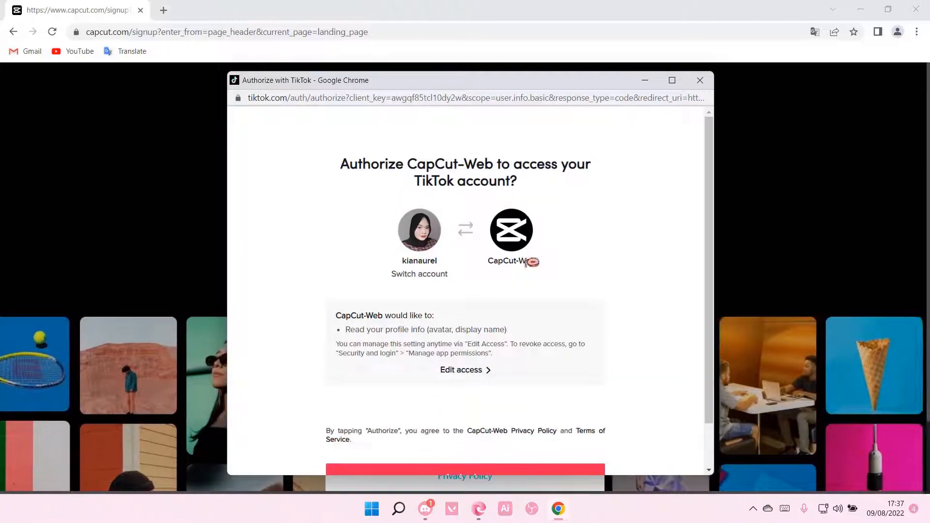
# Grant CapCut-Web access to the TikTok account's profile info.
pyautogui.scroll(-3)
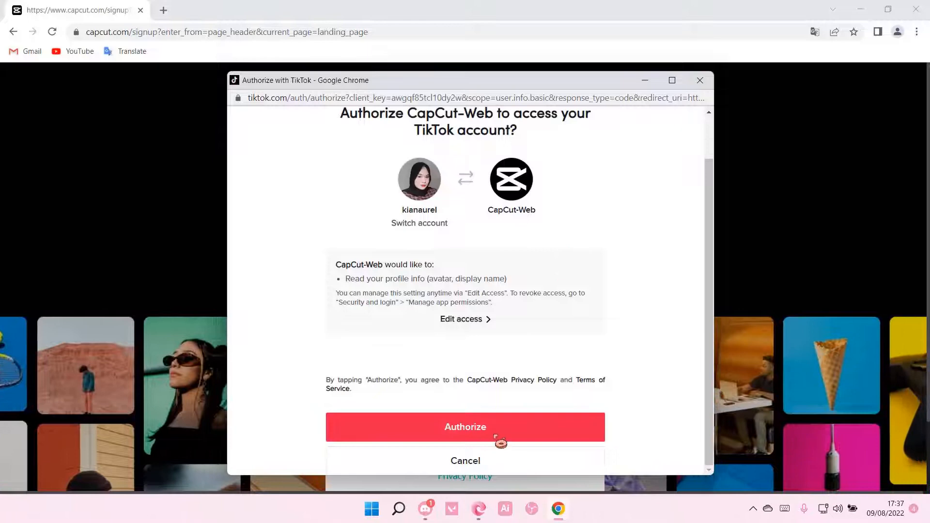
pyautogui.click(465, 426)
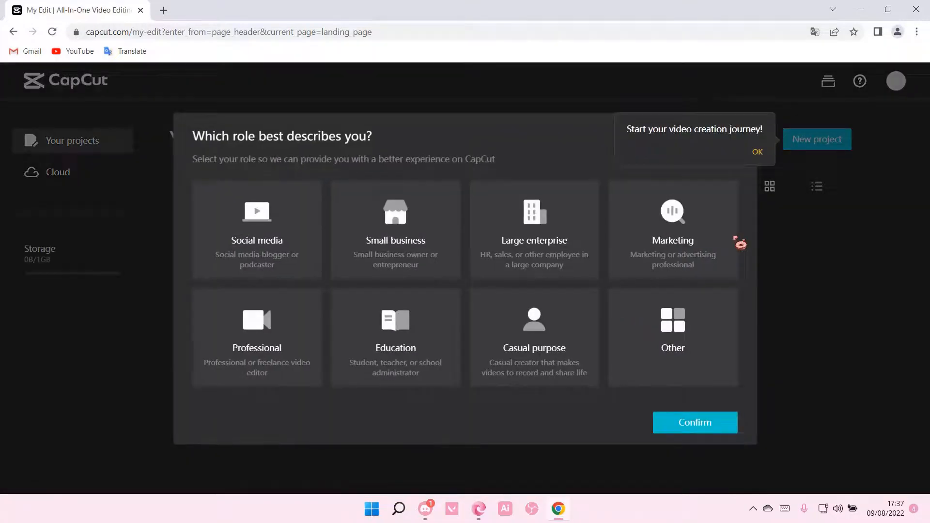
# Dismiss the journey tip and confirm Social media as the user role.
pyautogui.click(757, 152)
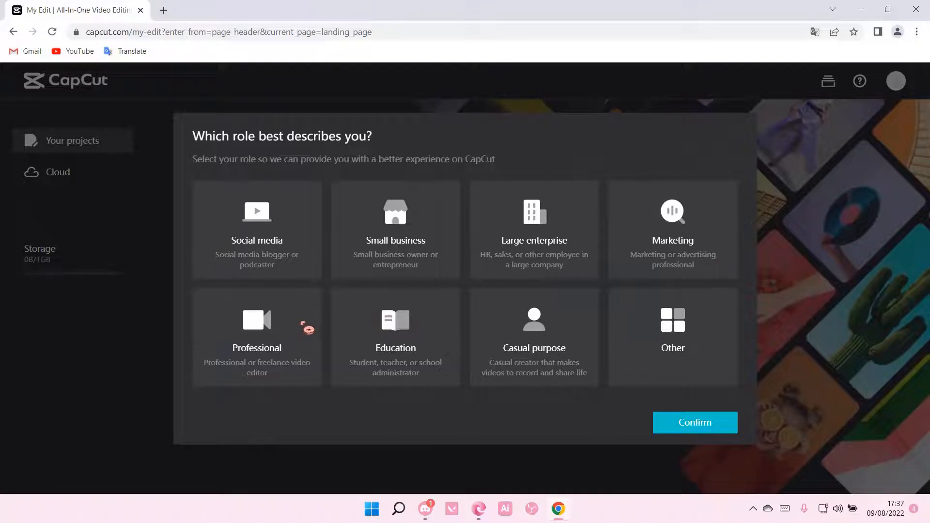
pyautogui.click(256, 231)
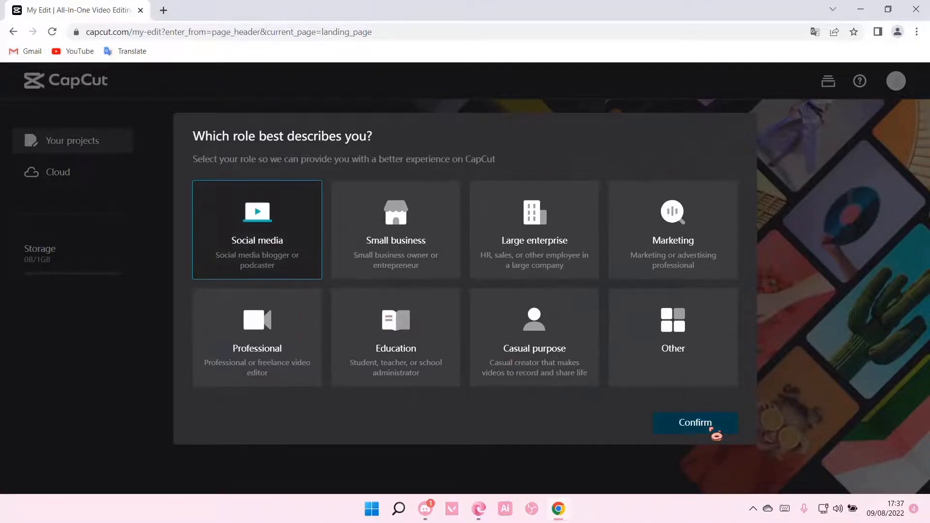
pyautogui.click(694, 423)
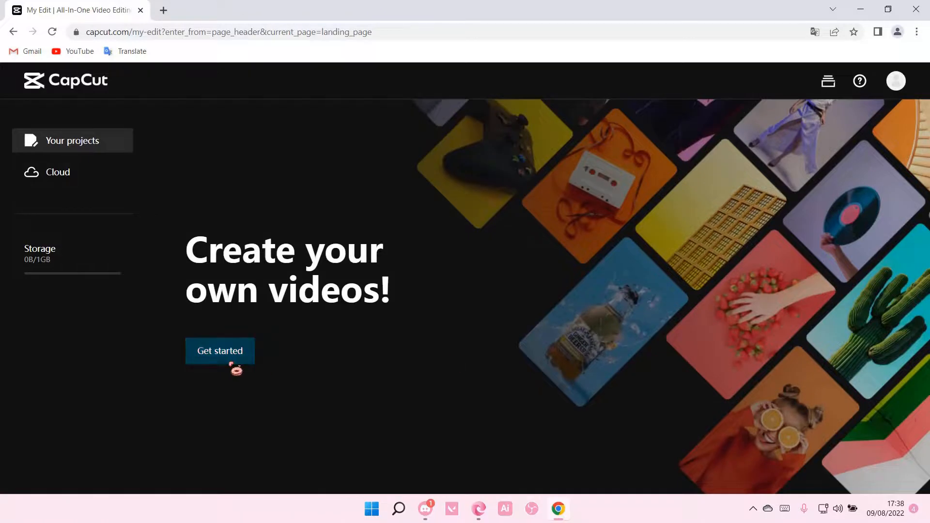
# Start a new Untitled Project and skip the editor's introductory tour.
pyautogui.click(220, 350)
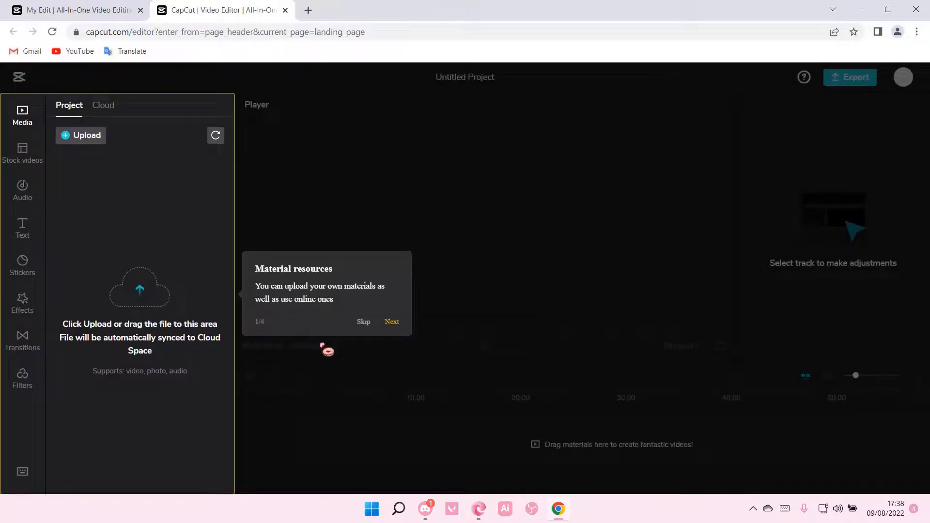
pyautogui.click(392, 322)
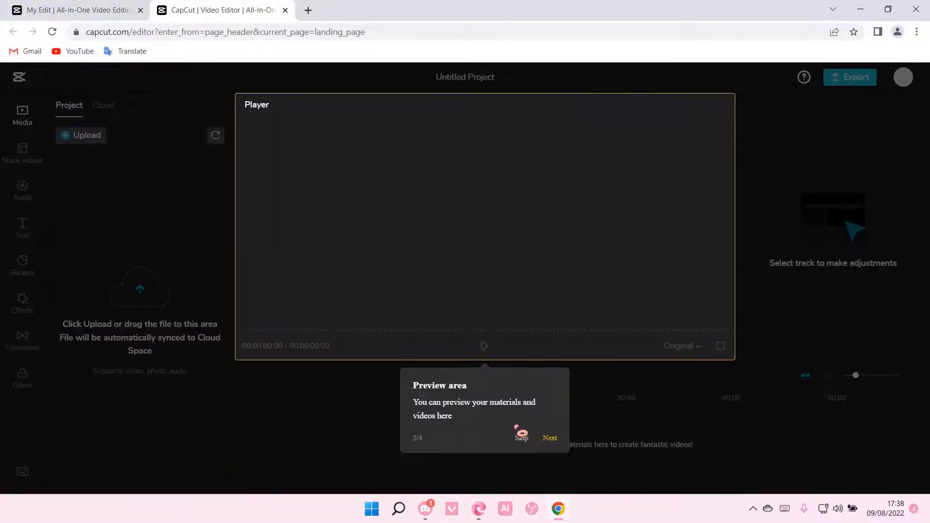
pyautogui.click(548, 438)
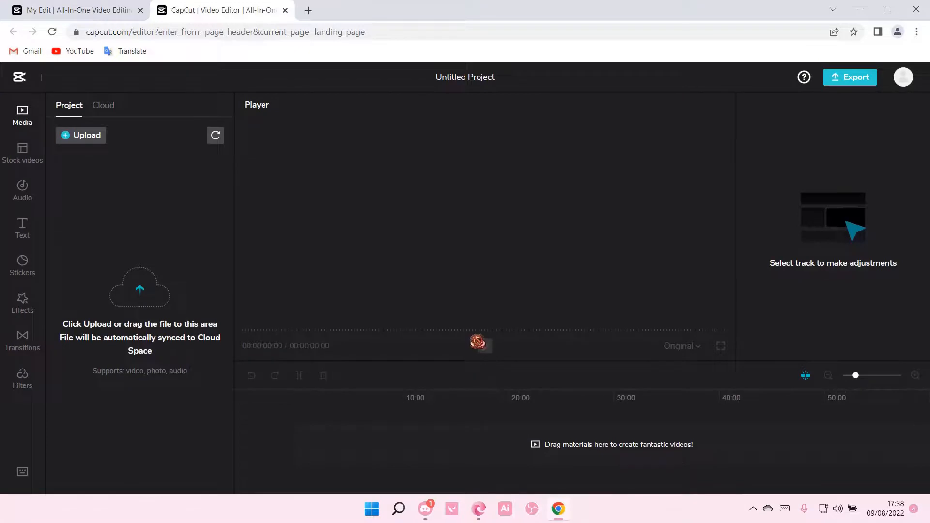